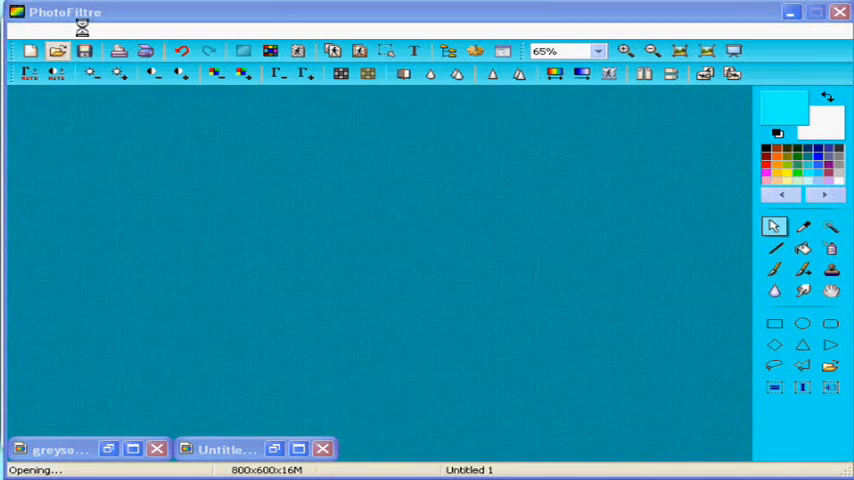
- Begin opening an image, landing the file dialog on the Downloads folder
left_click(58, 52)
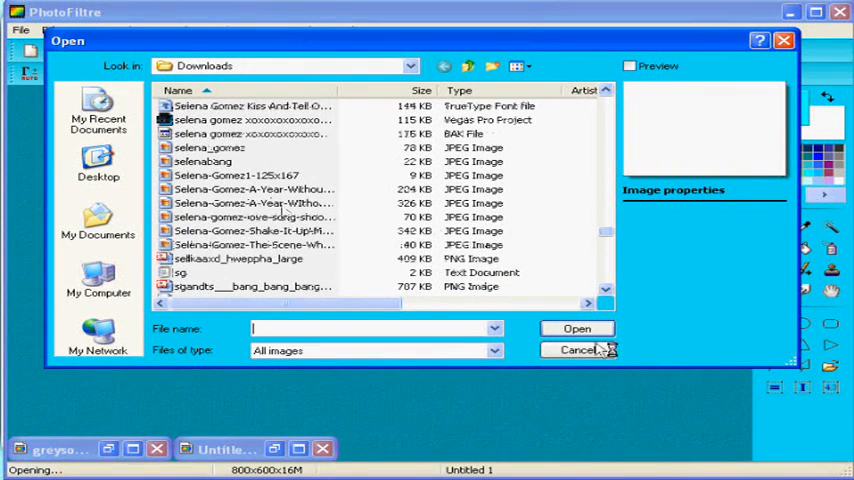
- Open selena-gomez-love-song-shoot-03 from Downloads for editing
left_click(256, 216)
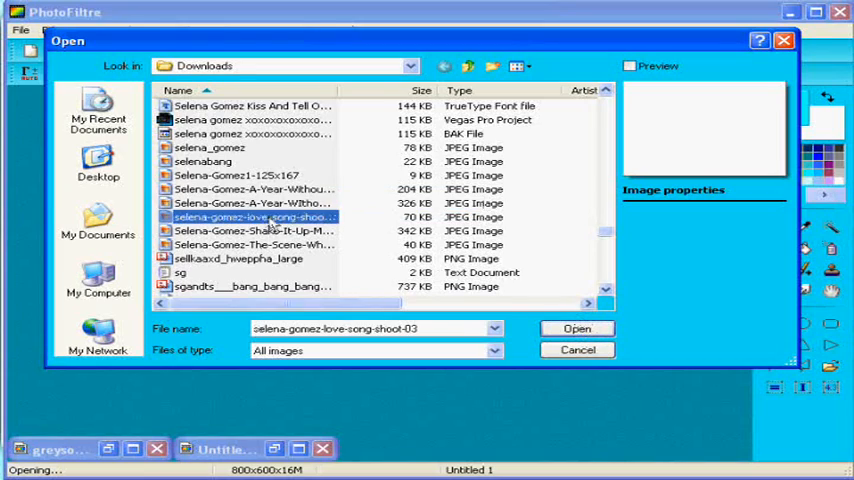
left_click(576, 328)
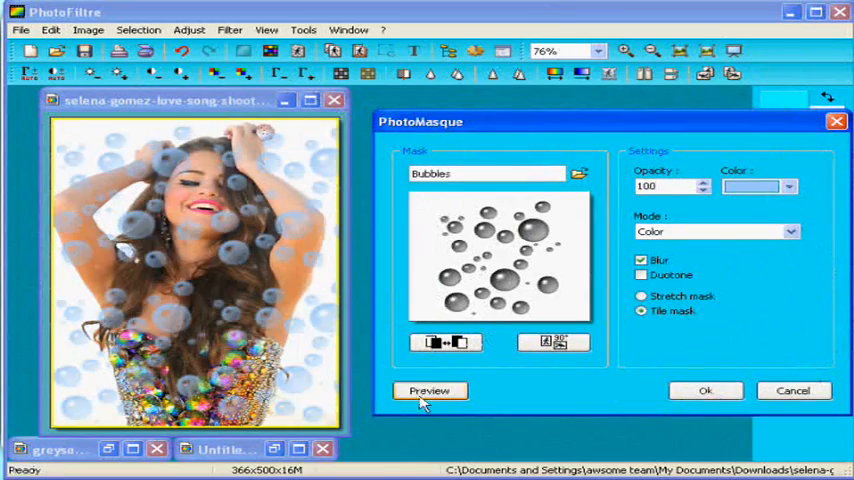
- Apply a pink Bubbles PhotoMasque frame, then enter the bold text 'BYE'
left_click(750, 188)
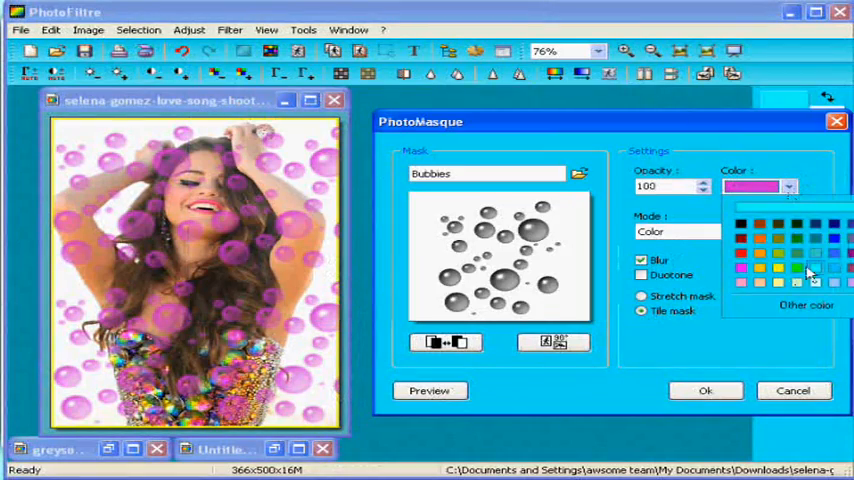
left_click(804, 256)
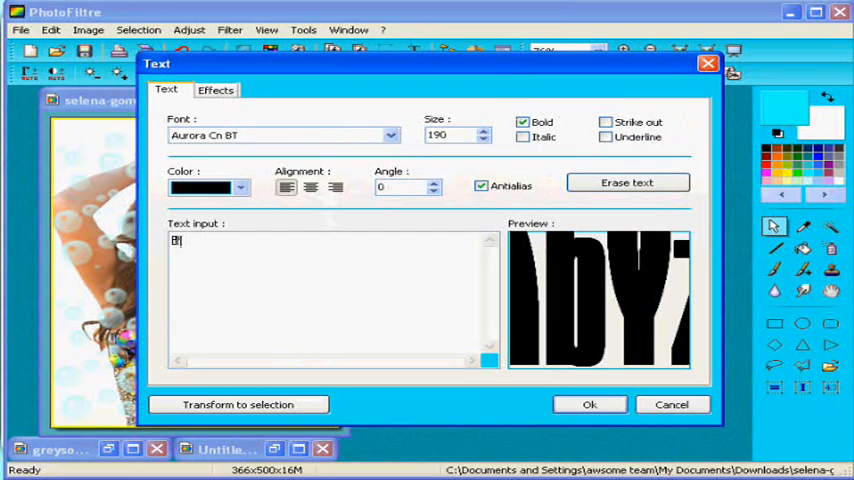
type("BYE Y")
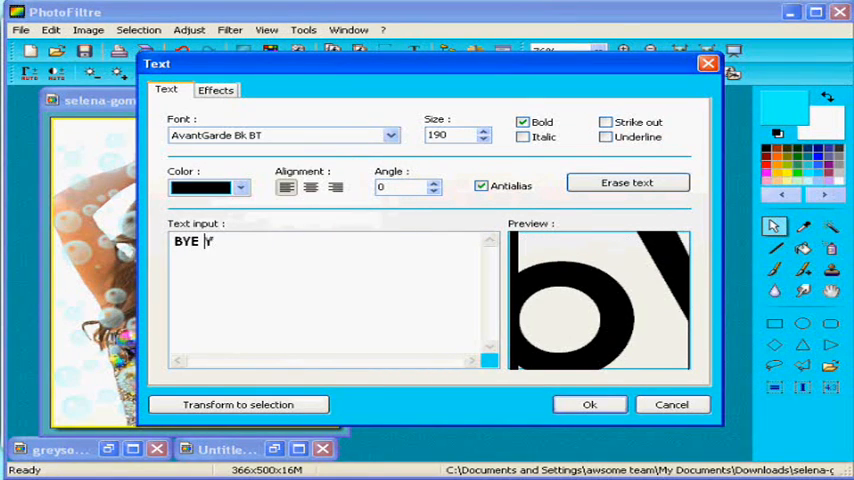